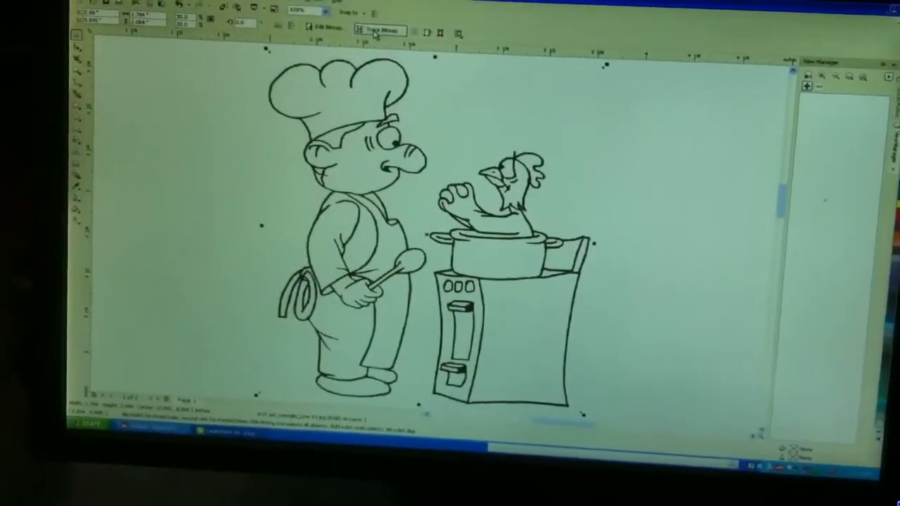
# Step: Trace the chef-and-chicken bitmap with Centerline Trace using the Technical Illustration preset
pyautogui.click(382, 30)
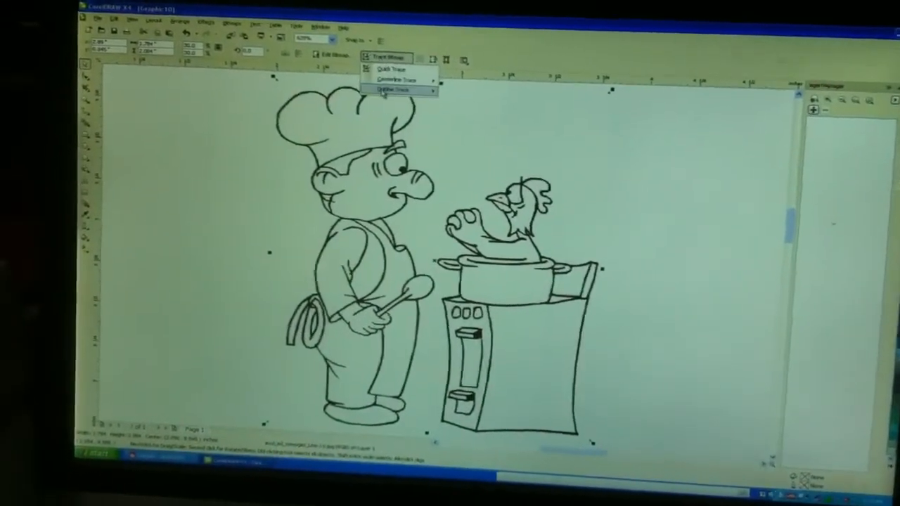
pyautogui.click(396, 90)
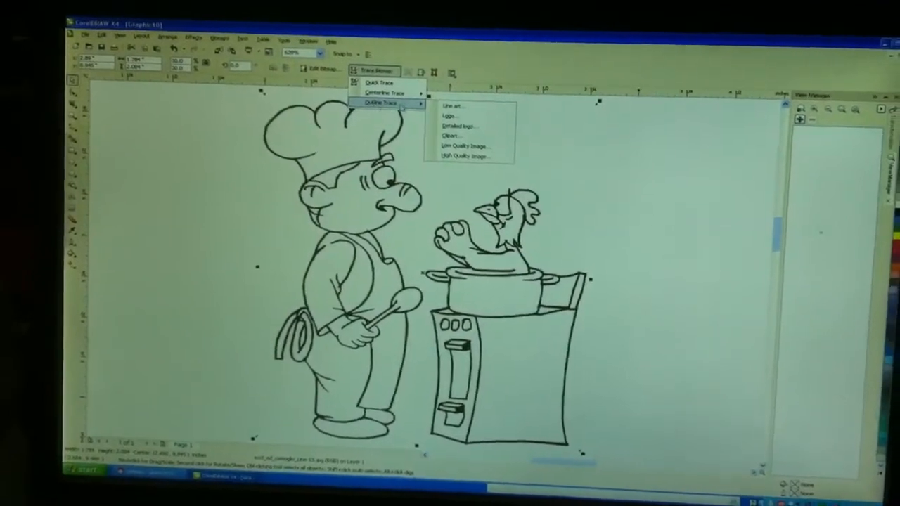
pyautogui.click(453, 105)
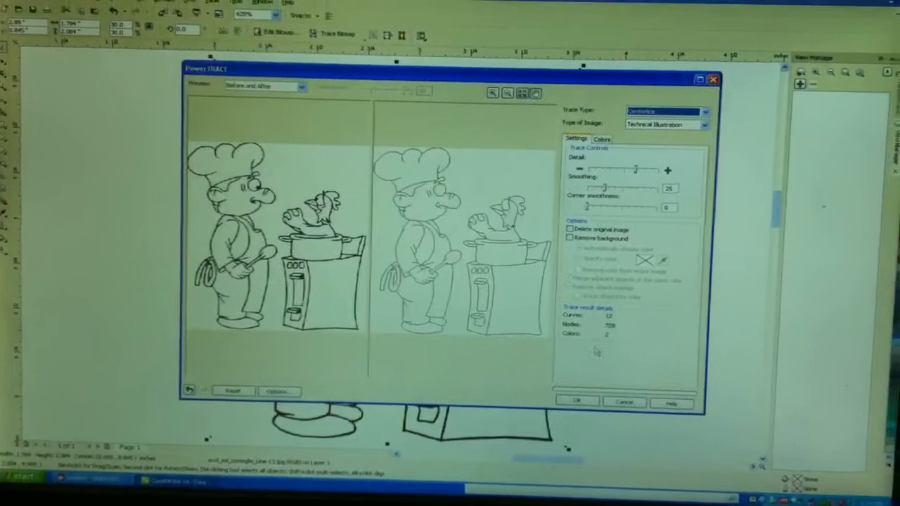
pyautogui.click(576, 400)
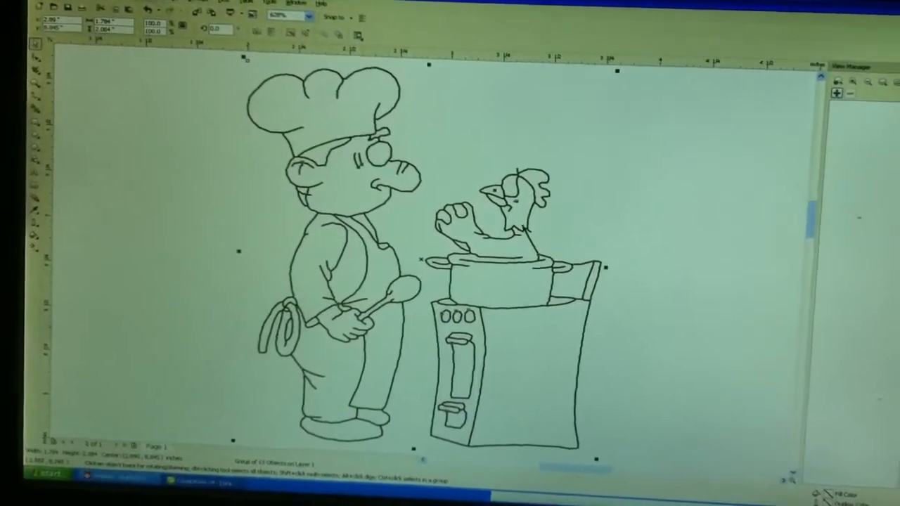
# Step: Export the traced drawing to the Desktop as cook.dxf (DXF - AutoCAD), overwriting the existing file
pyautogui.click(72, 6)
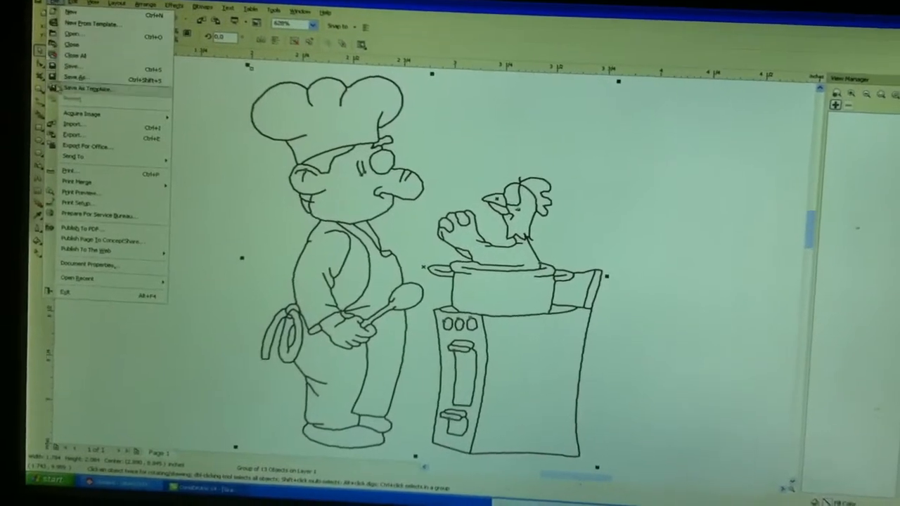
pyautogui.click(72, 133)
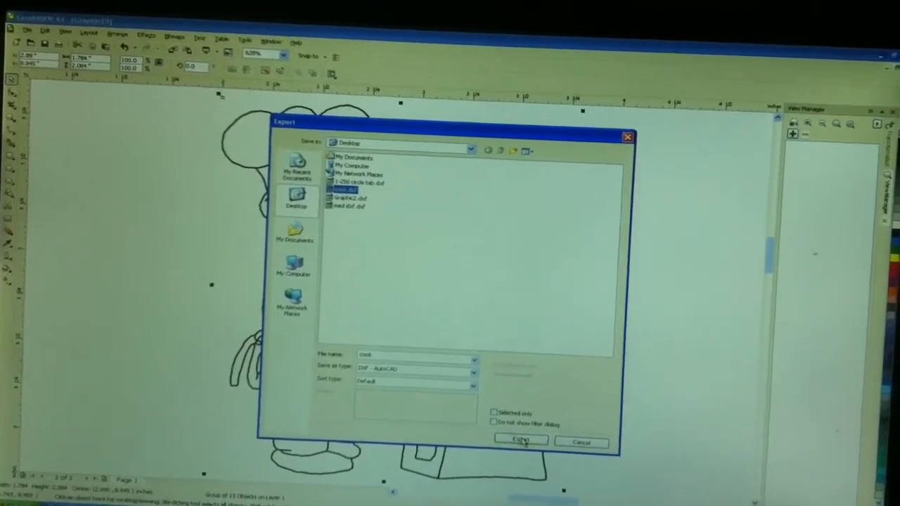
pyautogui.click(520, 441)
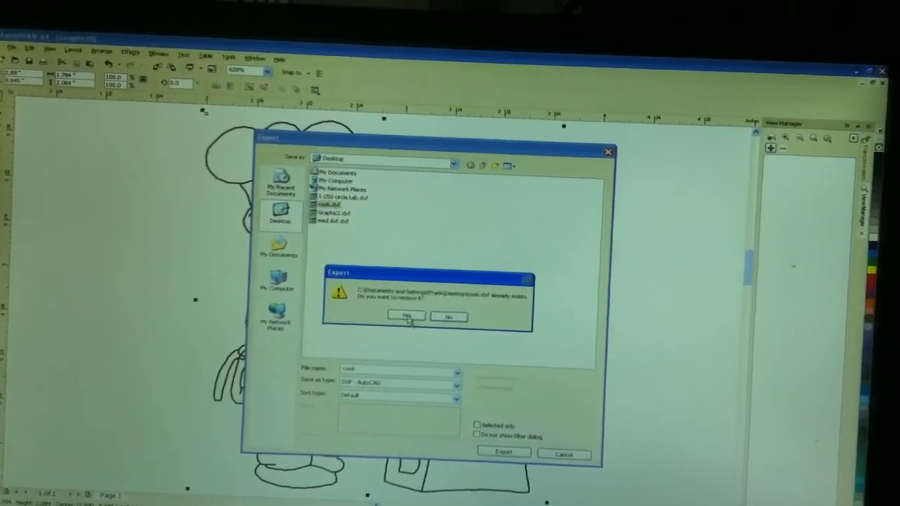
pyautogui.click(406, 315)
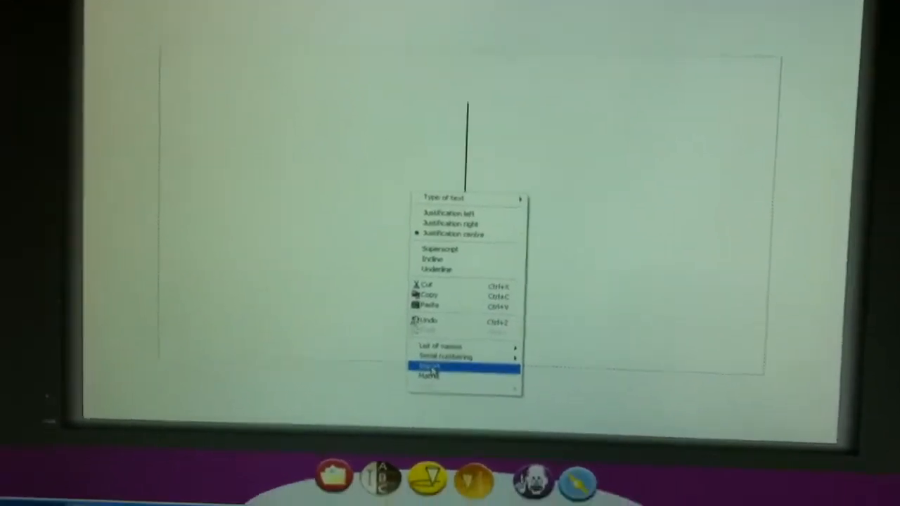
# Step: Import cook.dxf from the Desktop into the layout as a logo
pyautogui.click(429, 366)
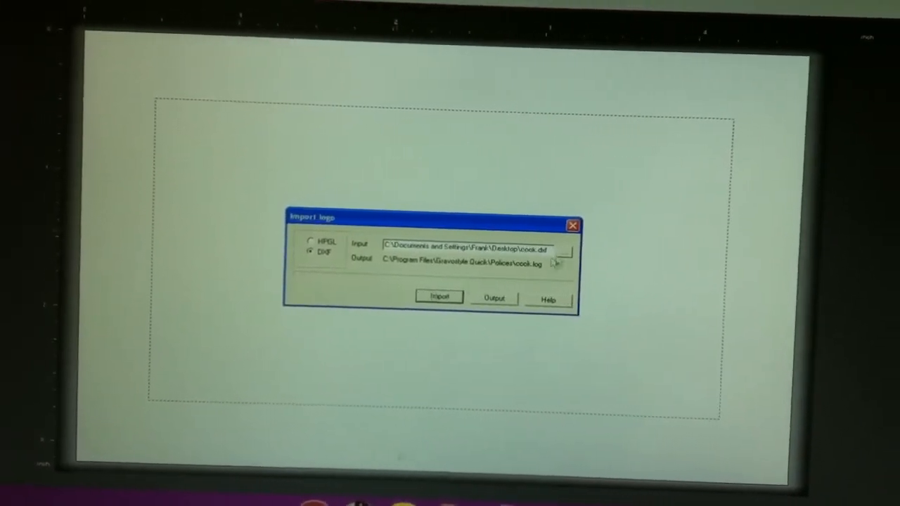
pyautogui.click(555, 262)
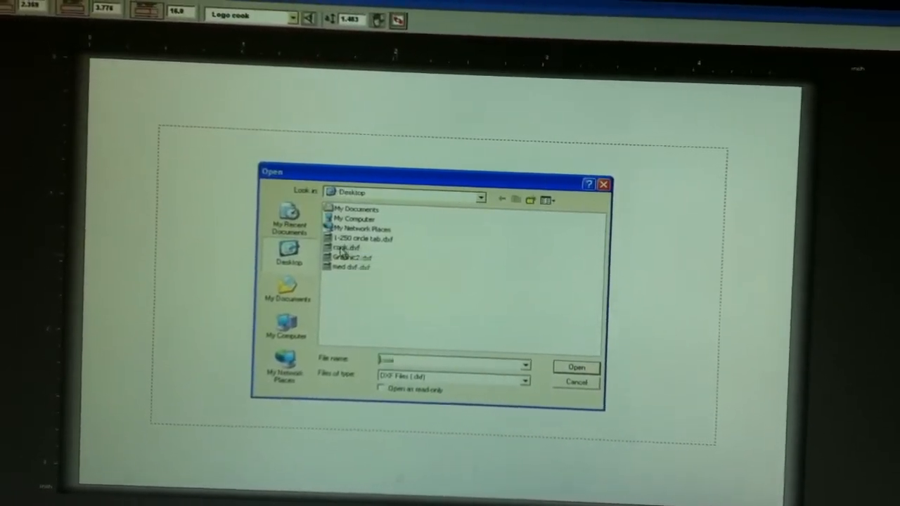
pyautogui.click(348, 248)
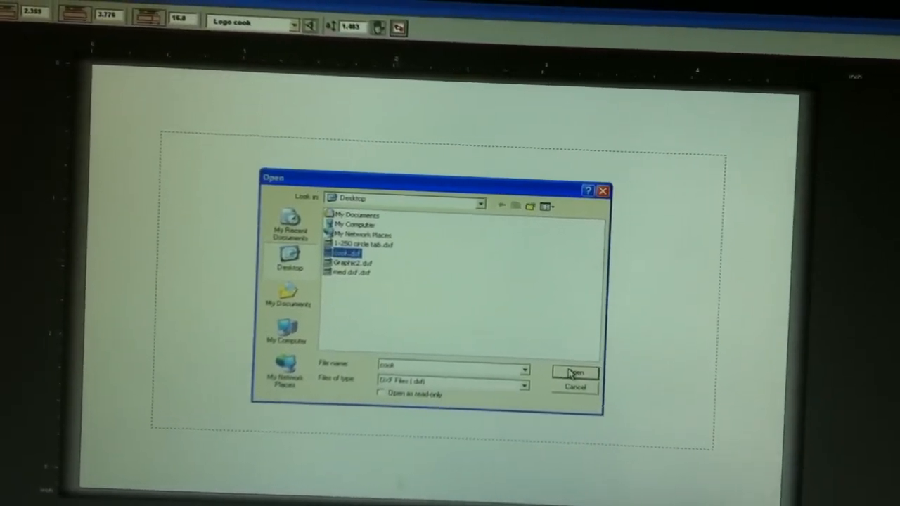
pyautogui.click(575, 372)
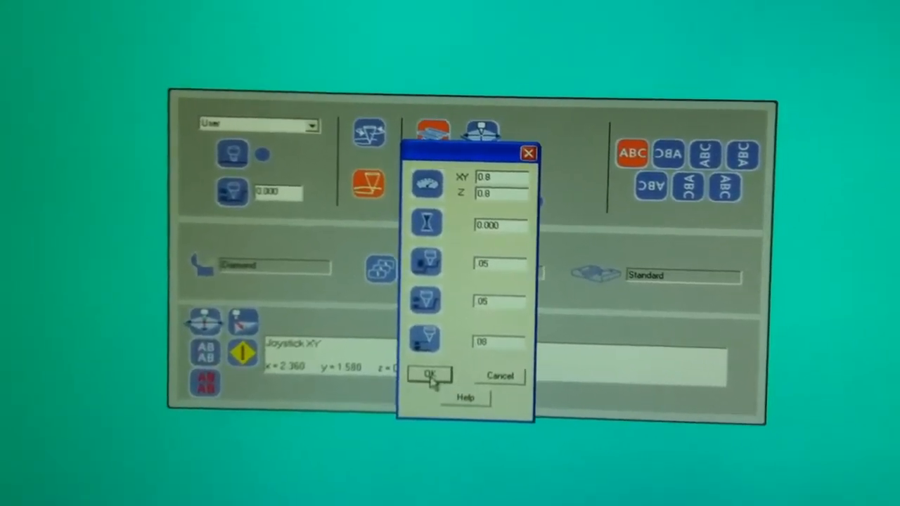
# Step: Confirm the Diamond tool parameters with XY and Z speeds of 0.8
pyautogui.click(429, 374)
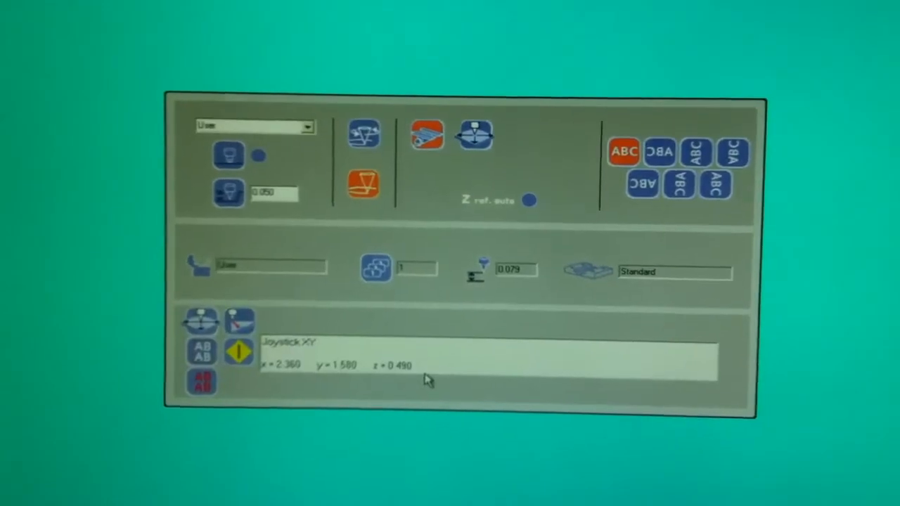